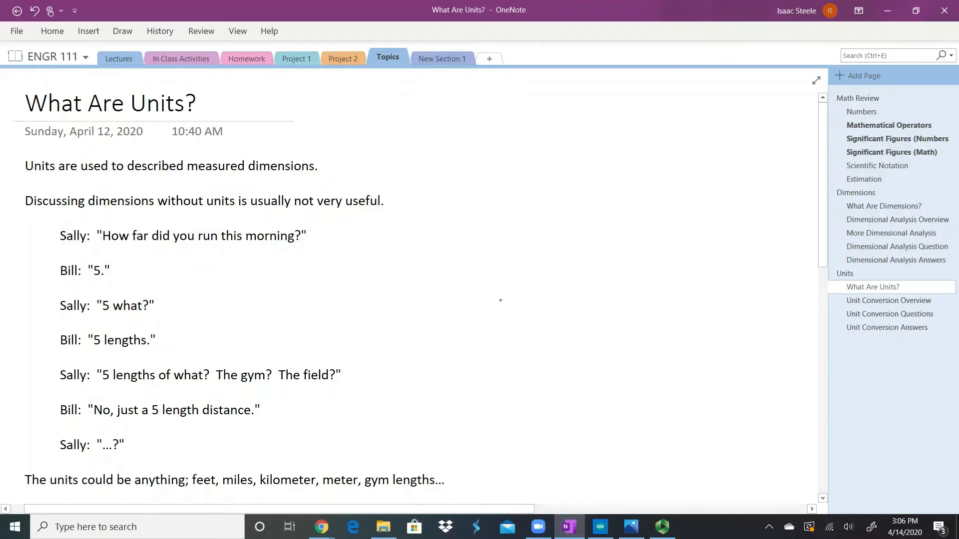
{"action": "scroll", "scroll_direction": "down", "scroll_amount": 3}
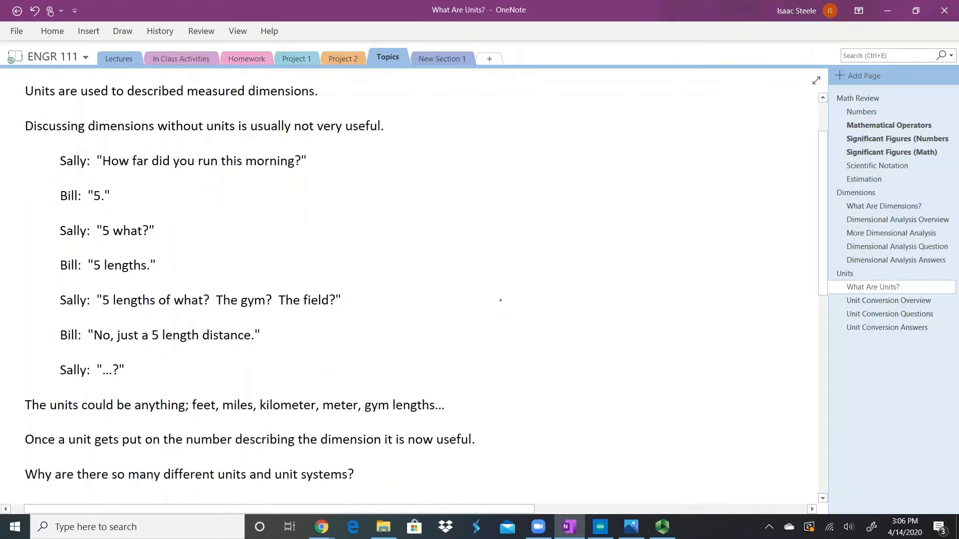
{"action": "scroll", "scroll_direction": "down", "scroll_amount": 3}
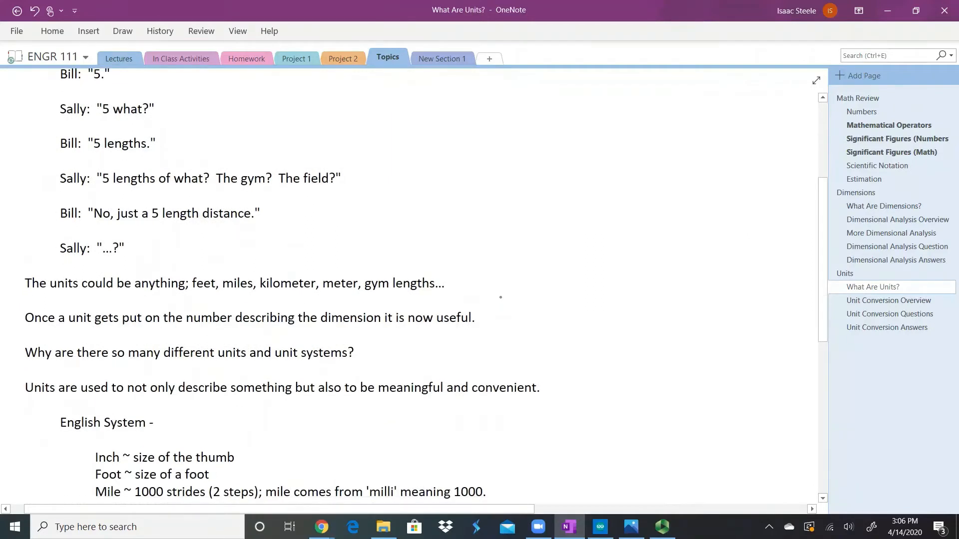
{"action": "scroll", "scroll_direction": "down", "scroll_amount": 3}
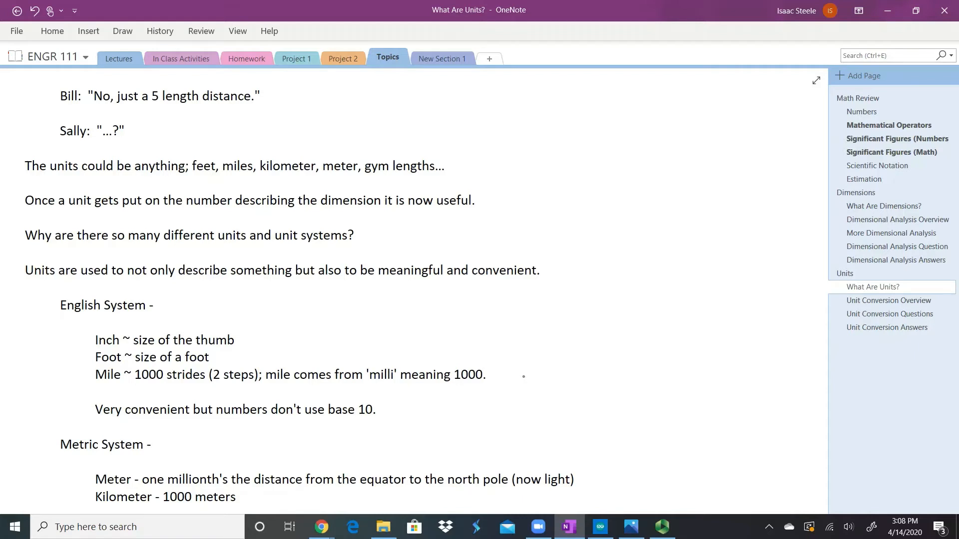
{"action": "scroll", "scroll_direction": "down", "scroll_amount": 3}
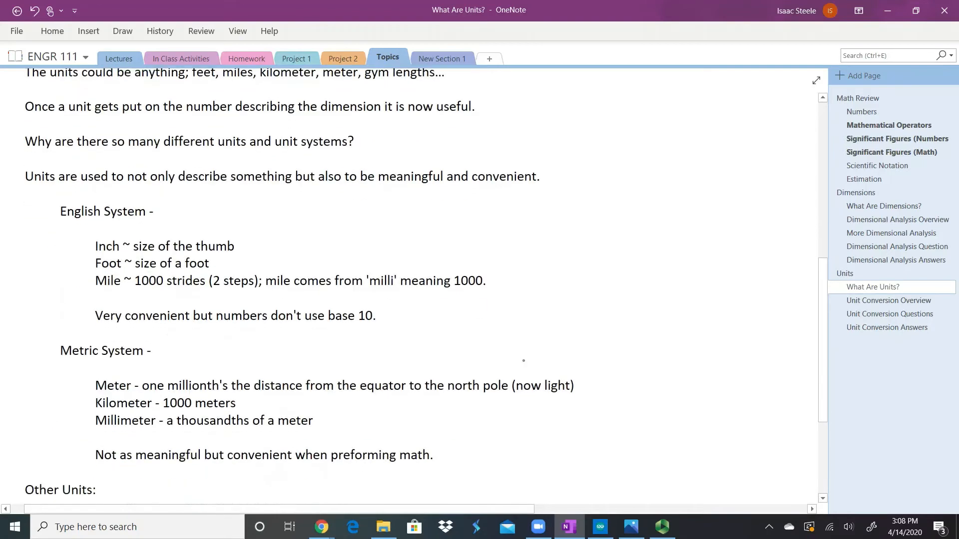
{"action": "scroll", "scroll_direction": "down", "scroll_amount": 3}
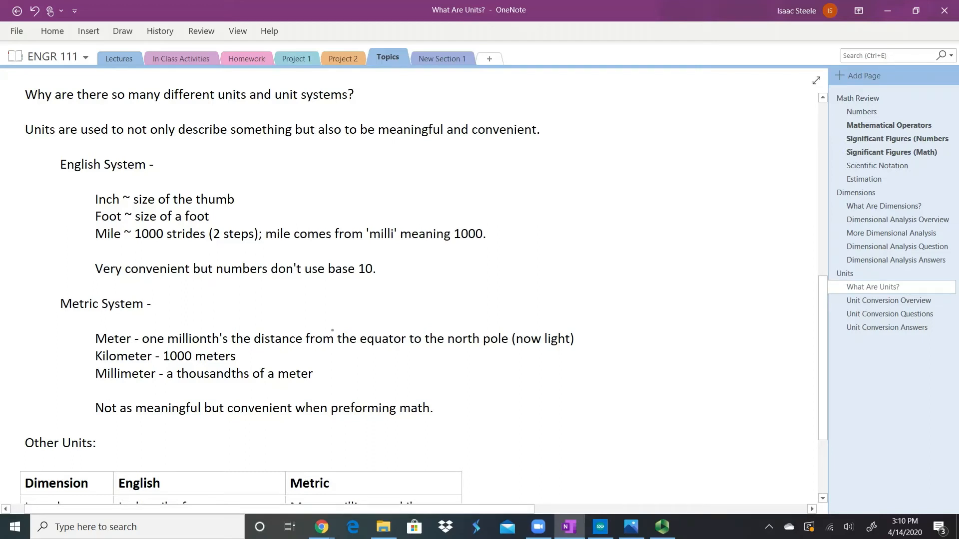
{"action": "scroll", "scroll_direction": "down", "scroll_amount": 3}
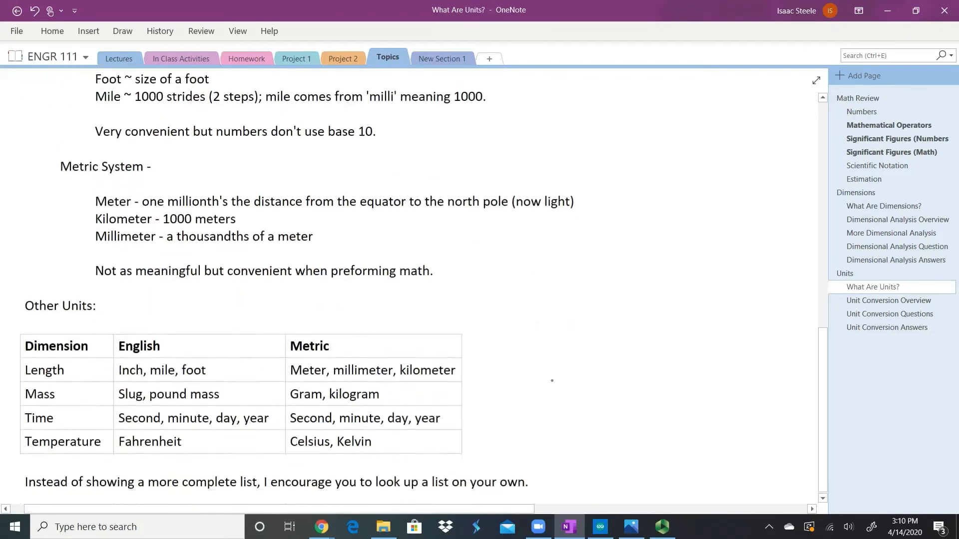
{"action": "scroll", "scroll_direction": "down", "scroll_amount": 3}
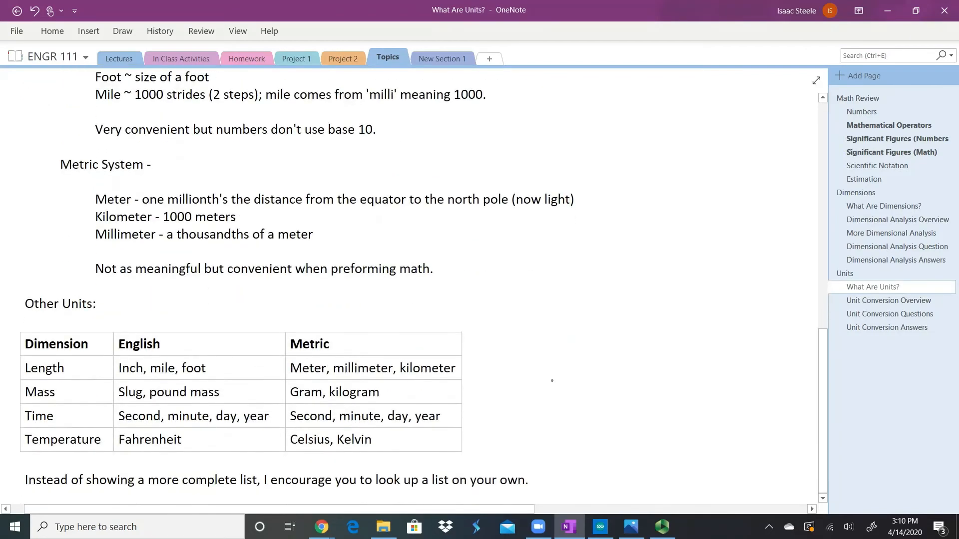